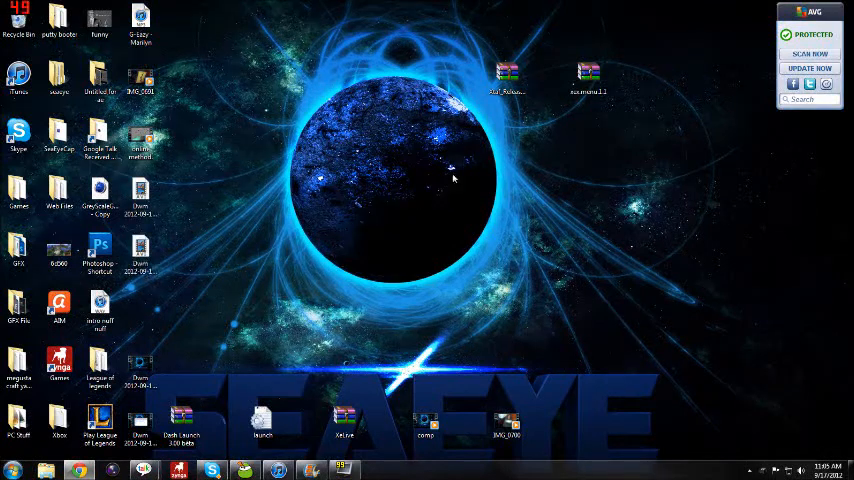
pyautogui.moveTo(516, 110)
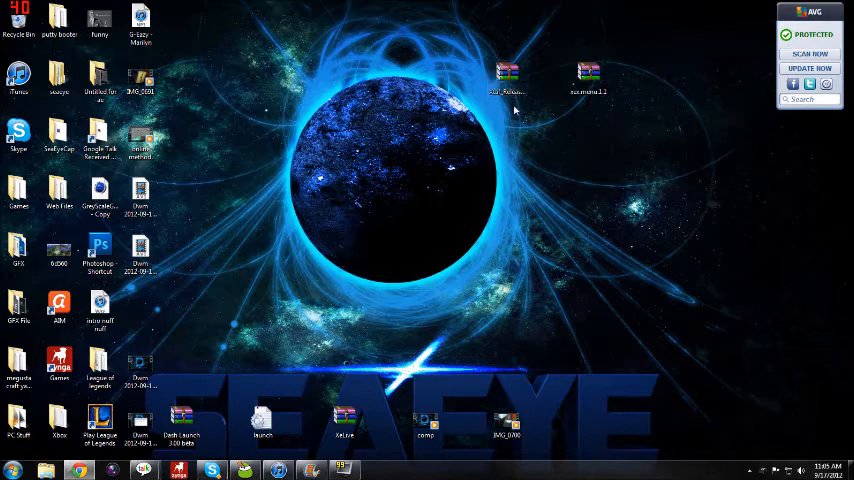
pyautogui.moveTo(656, 82)
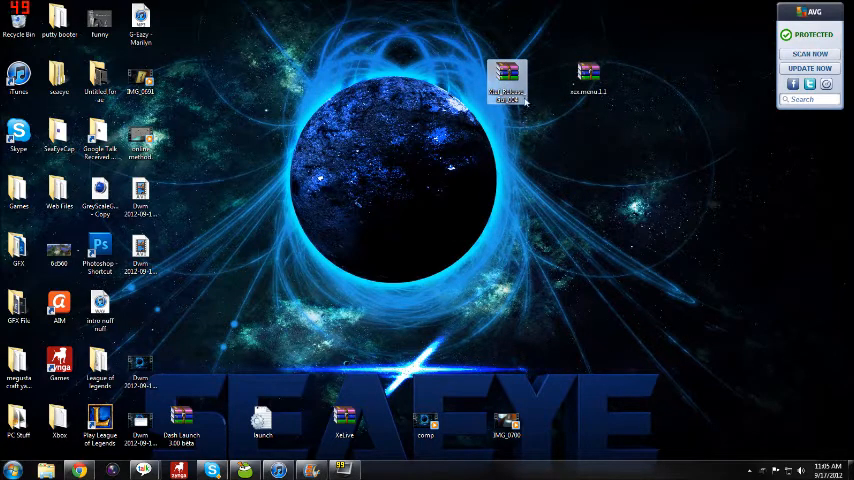
# Step: Open the XTAF Release .rar archive from the desktop in WinRAR
pyautogui.doubleClick(506, 80)
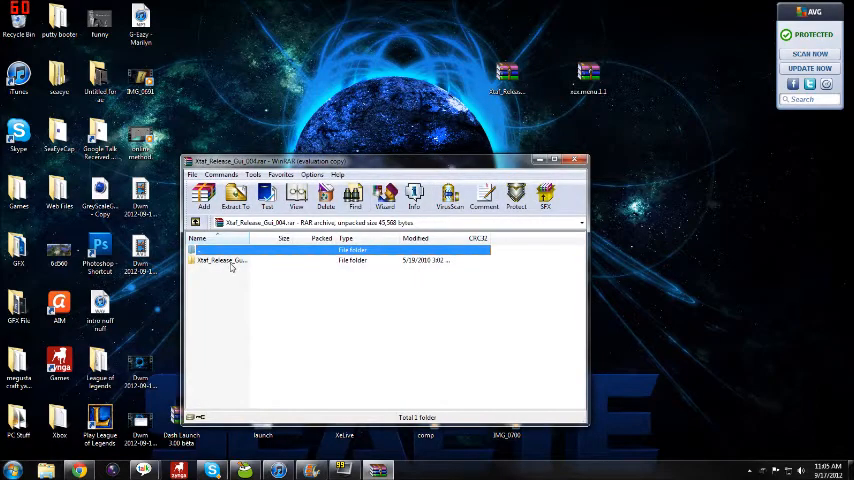
pyautogui.moveTo(260, 264)
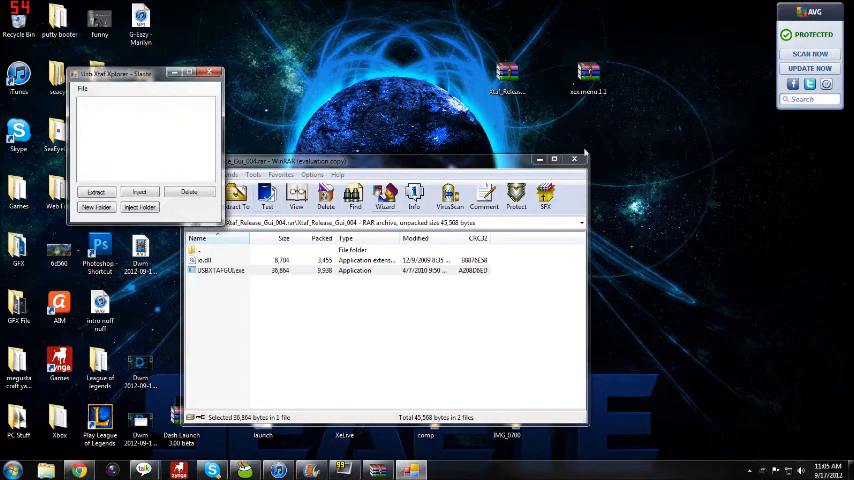
# Step: Close WinRAR, open the connected USB device via Open Device and expand its partitions
pyautogui.click(576, 160)
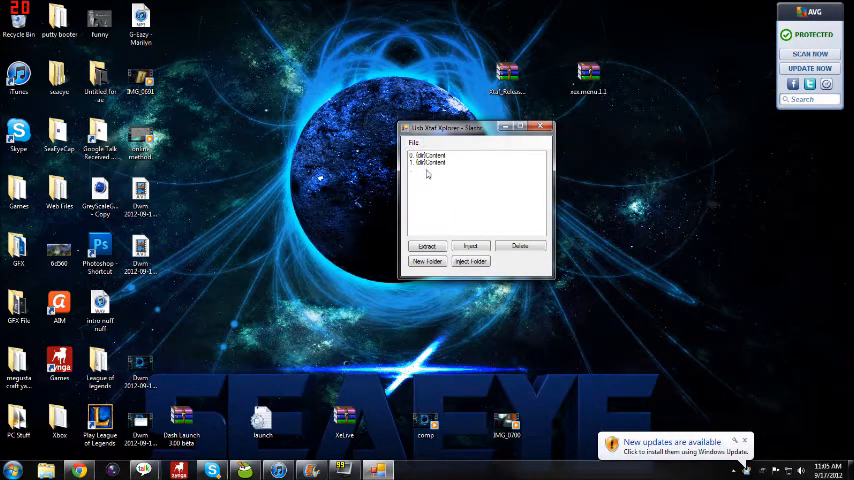
pyautogui.click(430, 164)
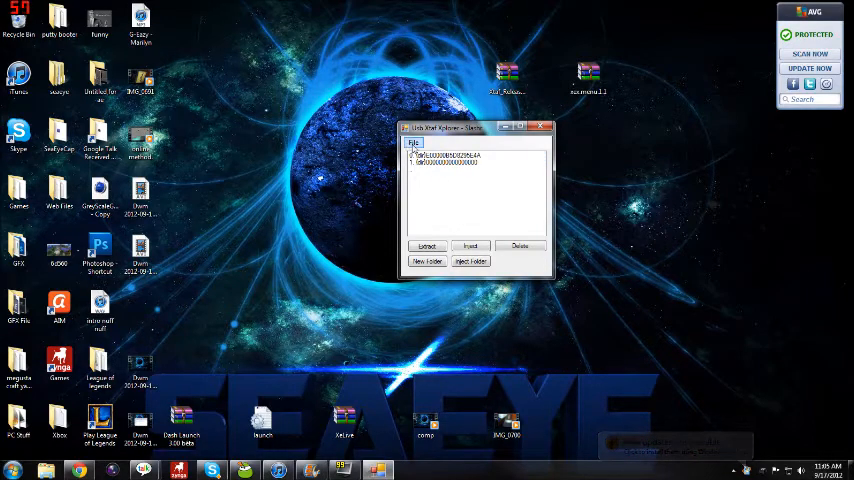
pyautogui.click(412, 144)
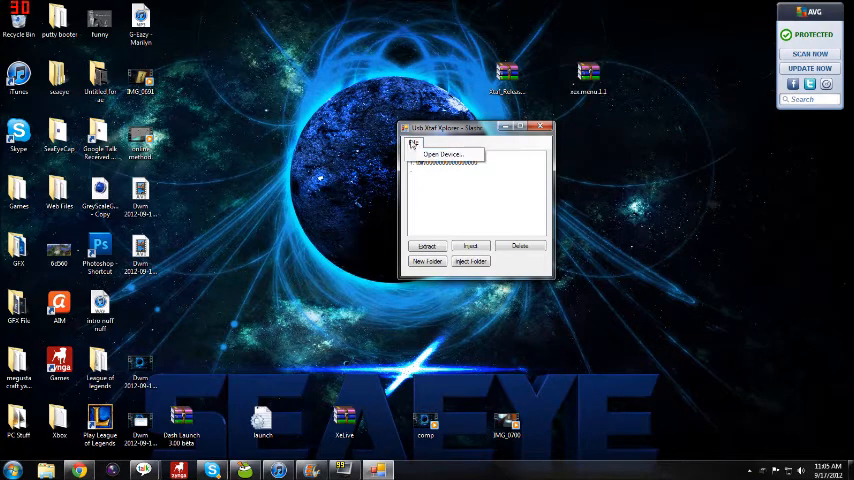
pyautogui.click(436, 154)
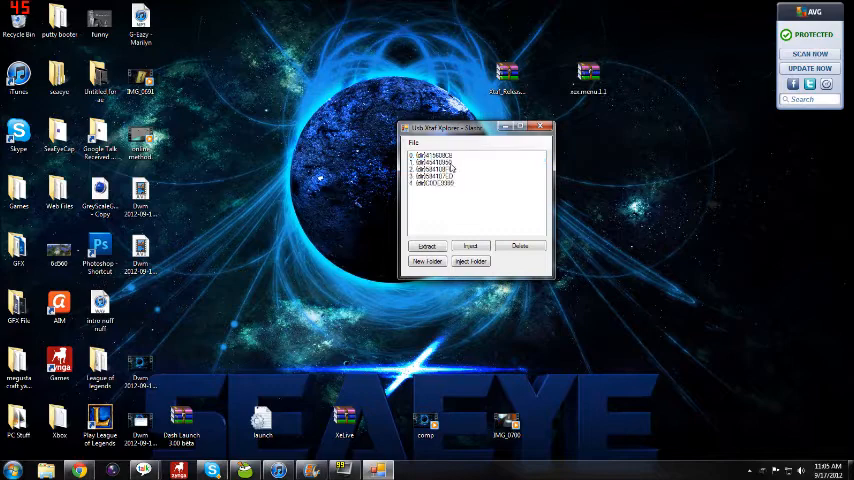
pyautogui.click(444, 184)
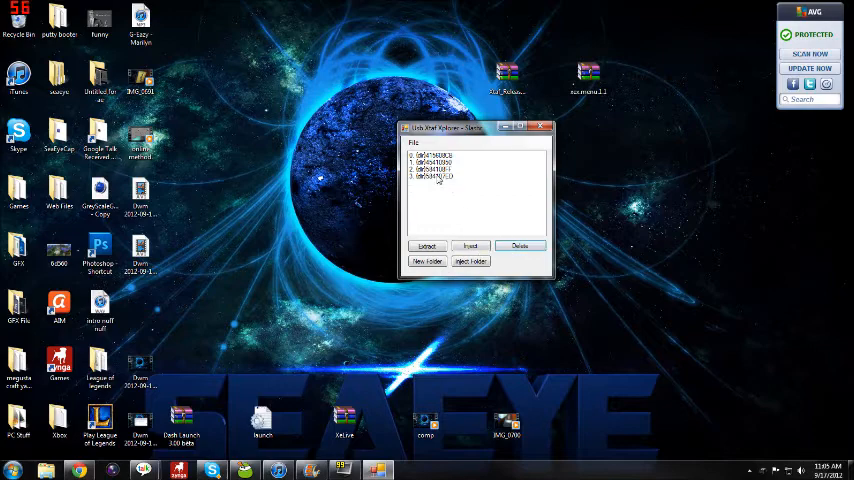
# Step: Expand the drive's Content folder in the XTAF file tree
pyautogui.click(436, 176)
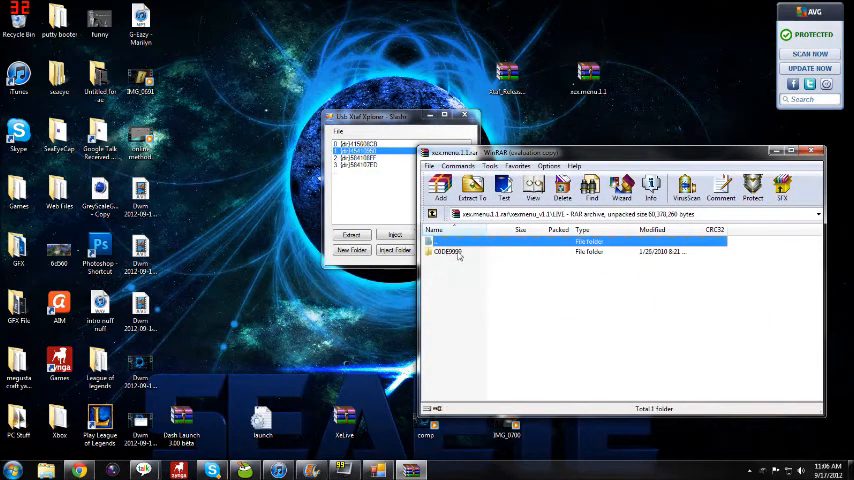
pyautogui.click(460, 252)
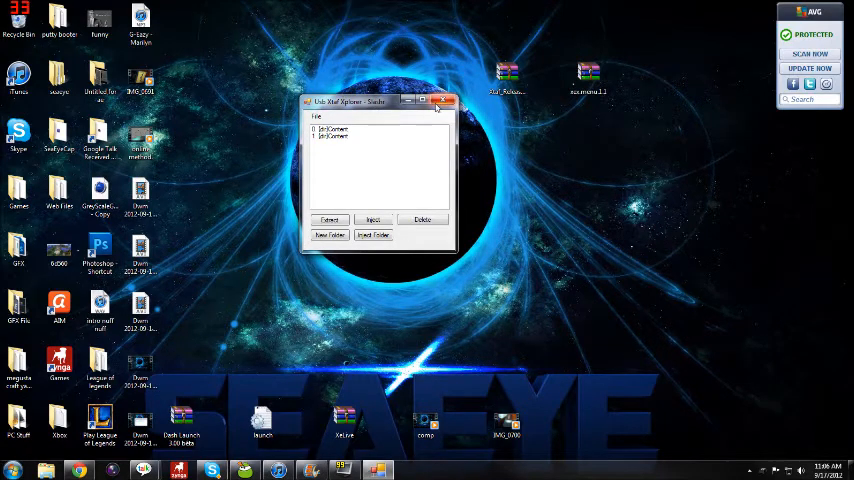
pyautogui.moveTo(438, 100)
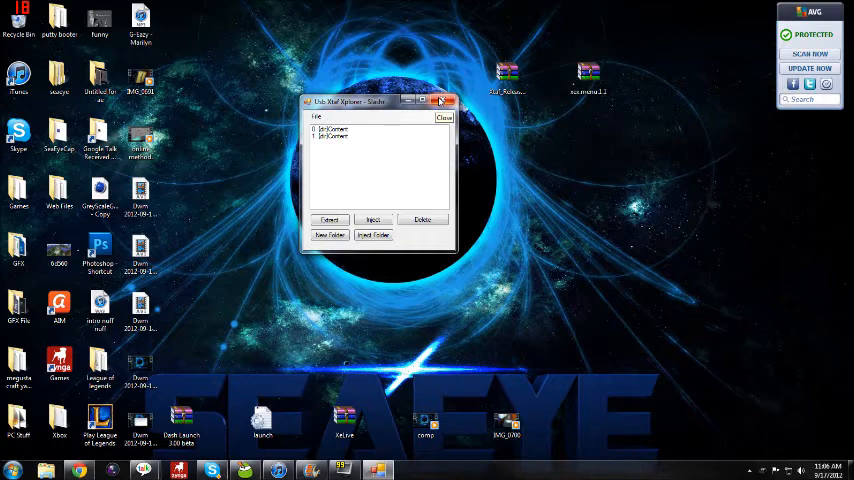